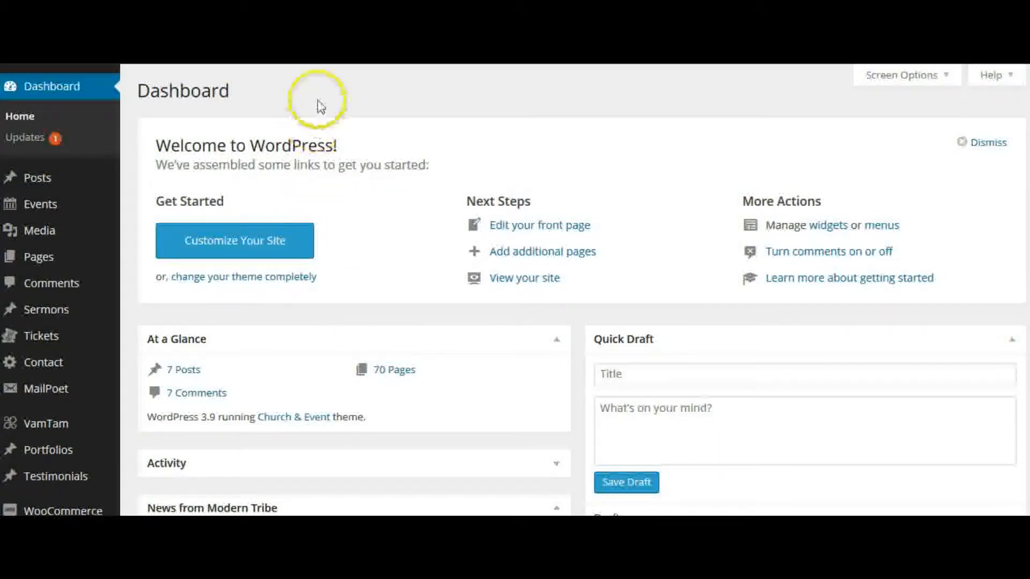
mouse_move(40, 205)
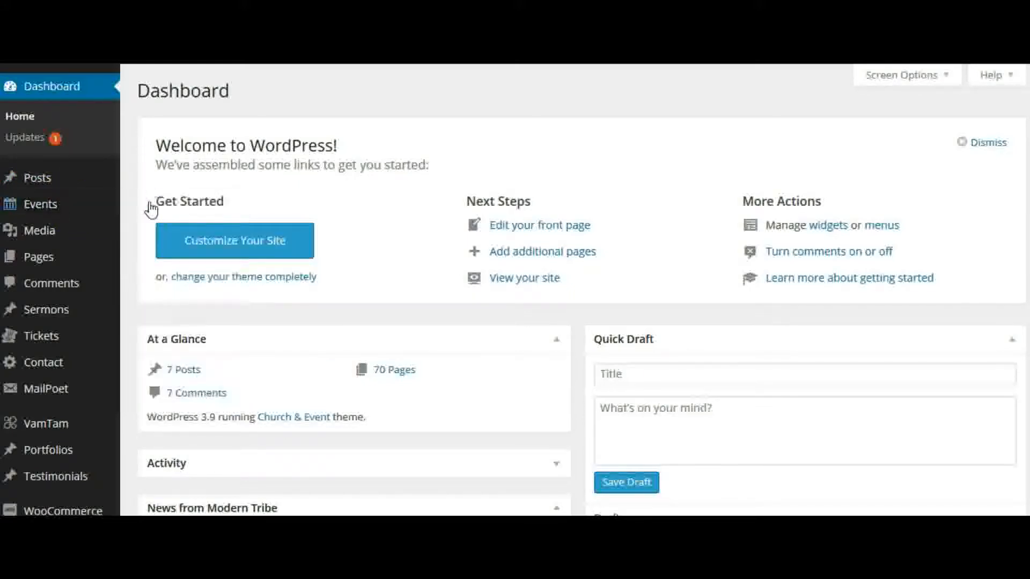
Step: Go to the Events list from the admin sidebar
click(40, 204)
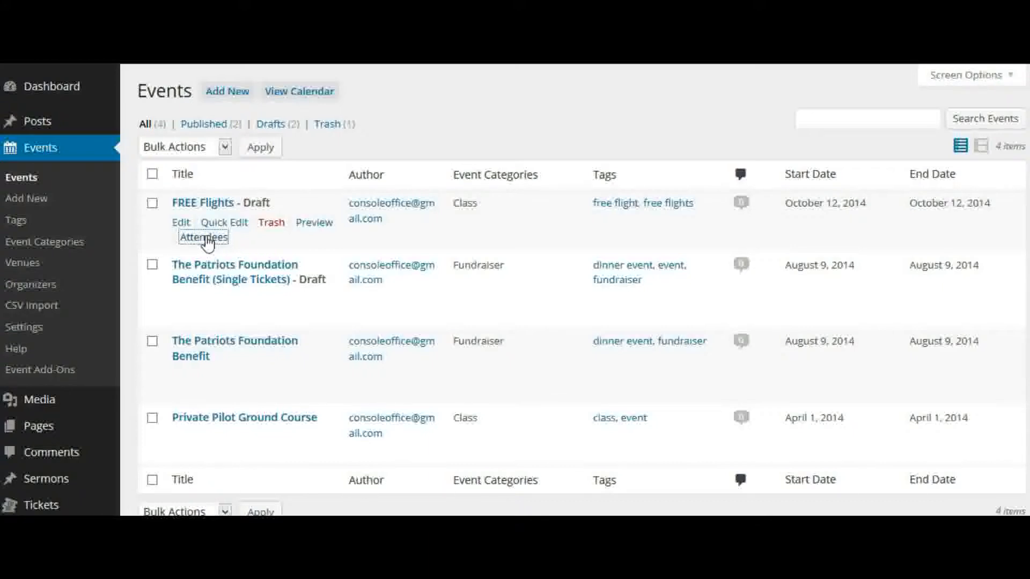
Step: Open the Attendees page for the FREE Flights draft event
click(202, 237)
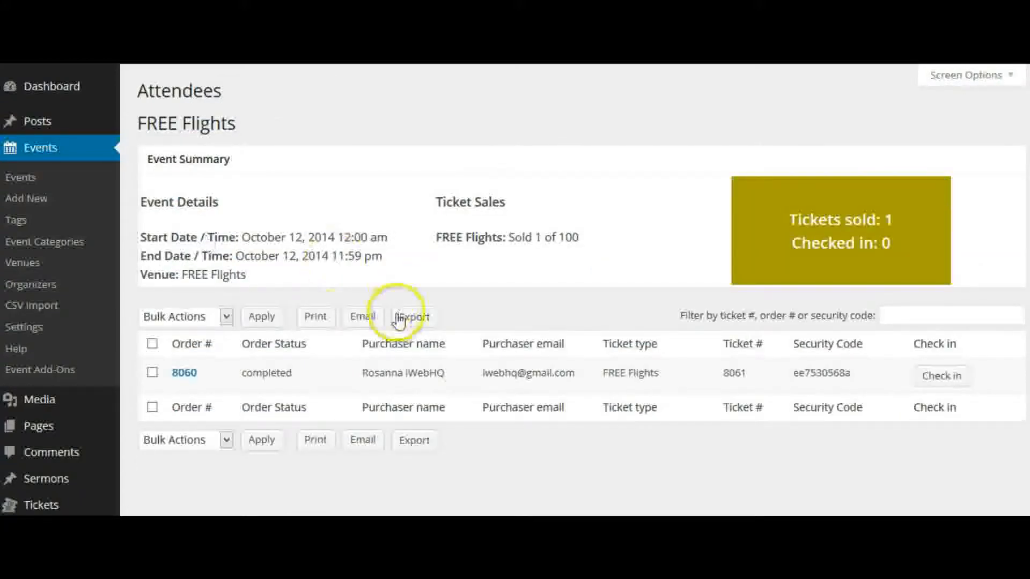
mouse_move(818, 281)
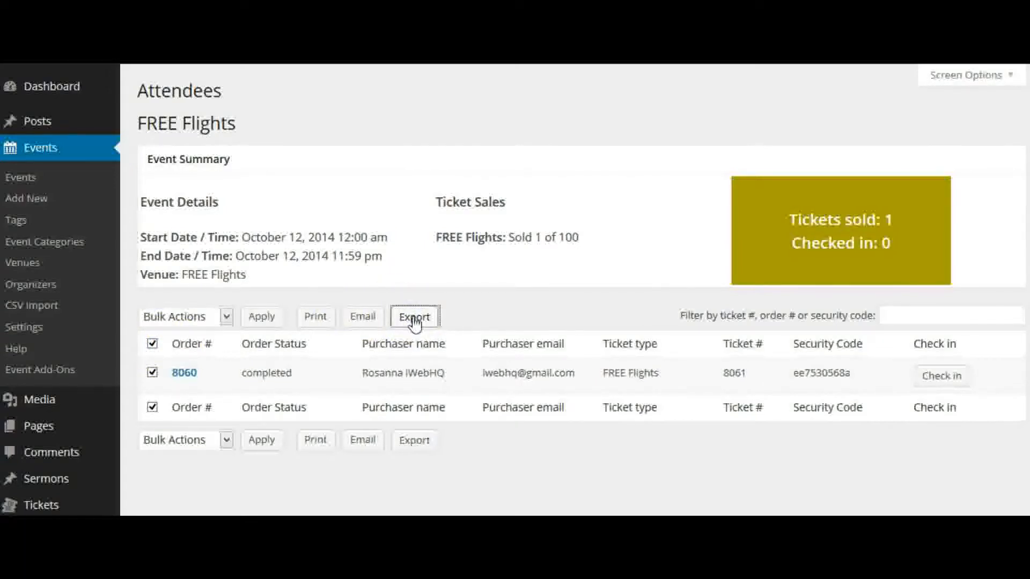
Step: Request an export of the FREE Flights attendee order
click(413, 317)
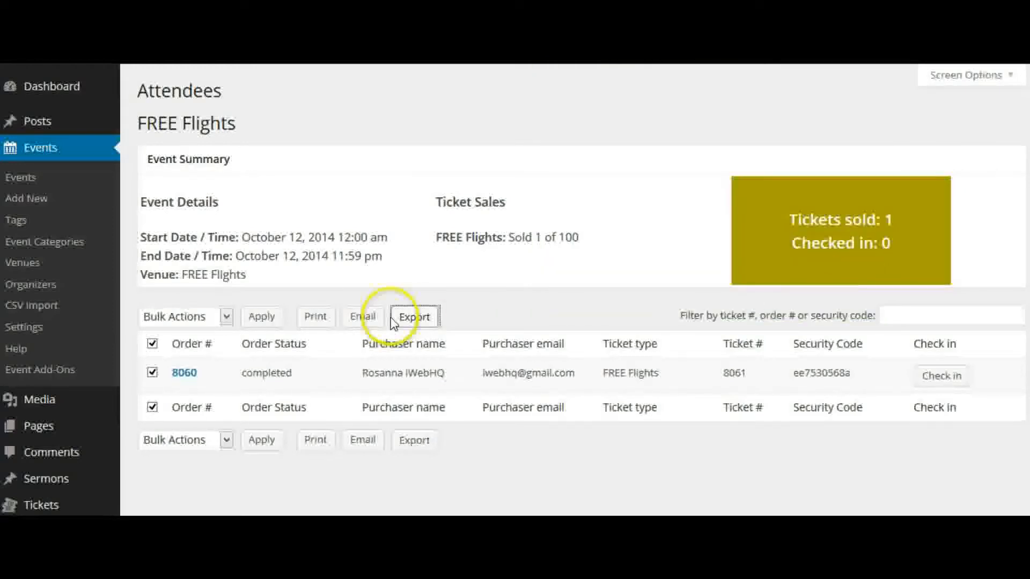
mouse_move(315, 321)
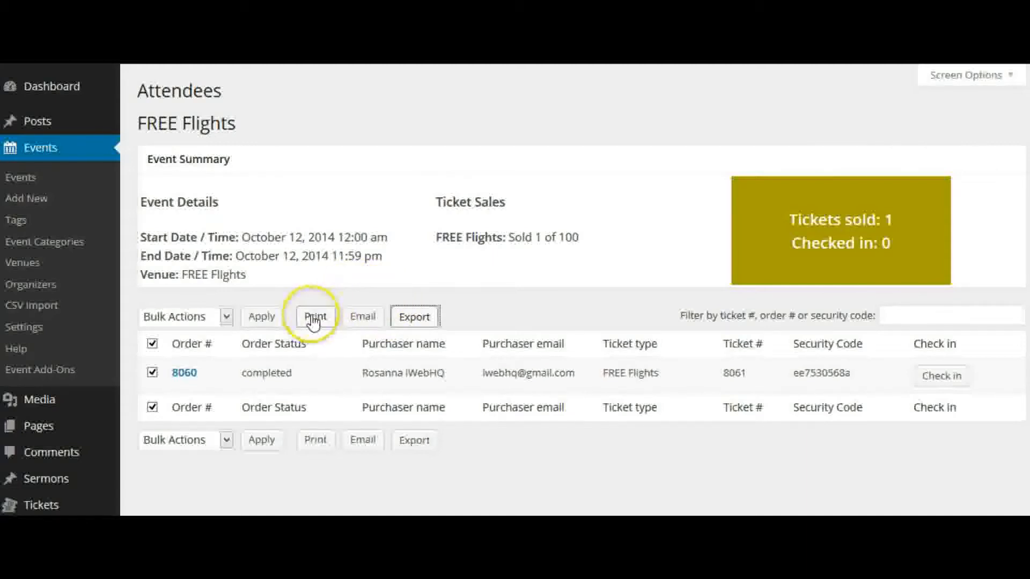
click(315, 316)
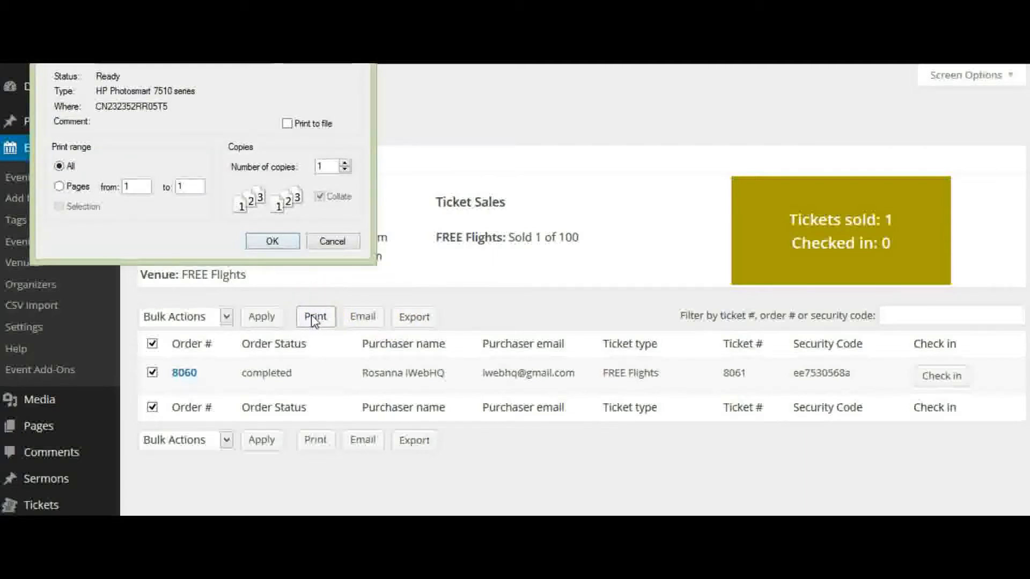
click(333, 241)
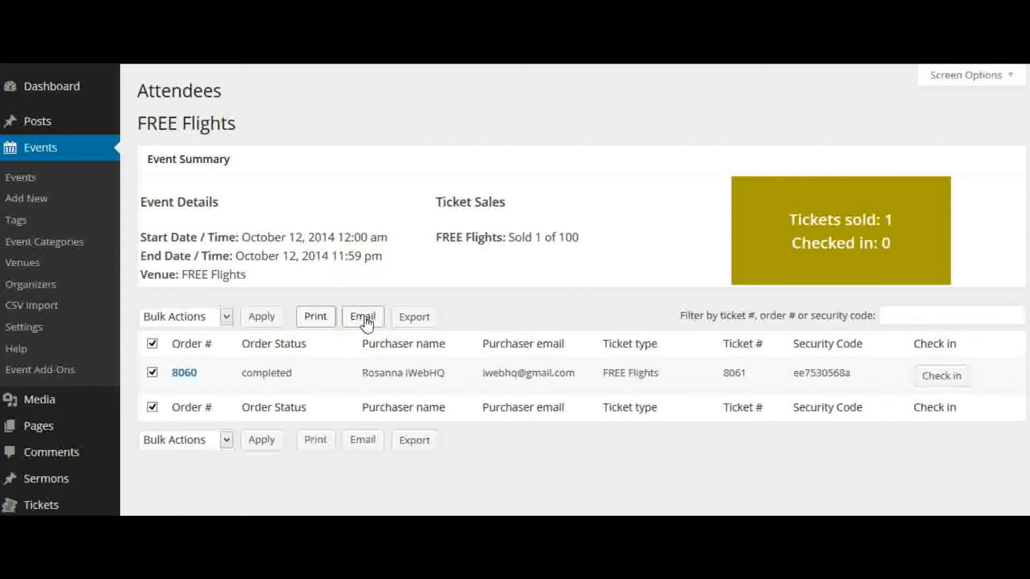
click(362, 317)
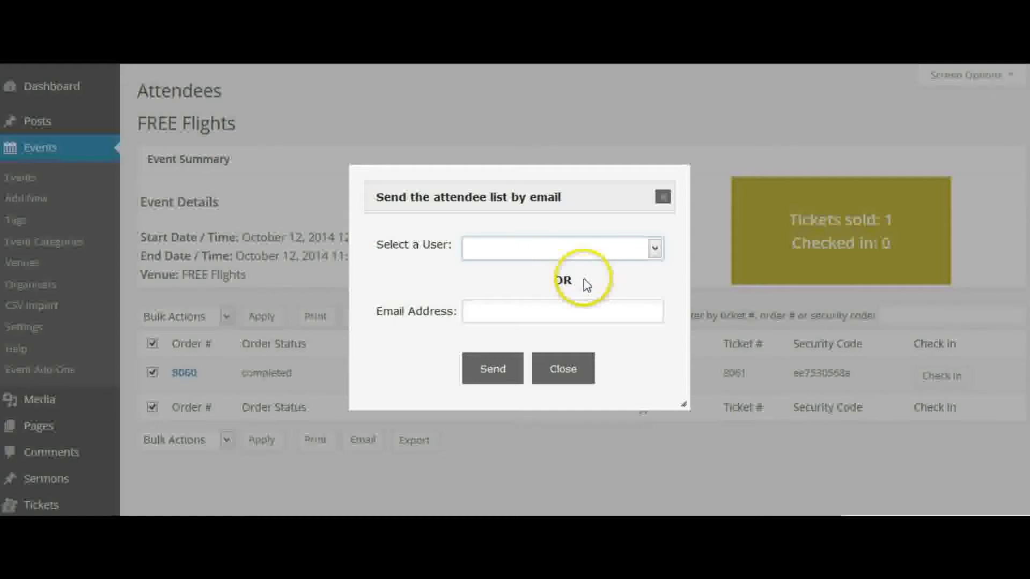
click(564, 311)
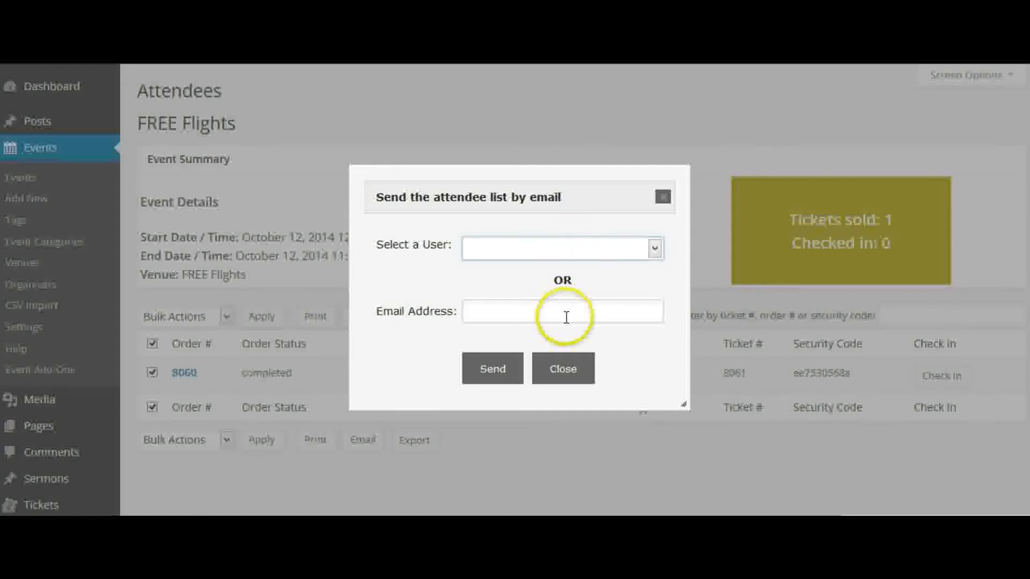
click(563, 368)
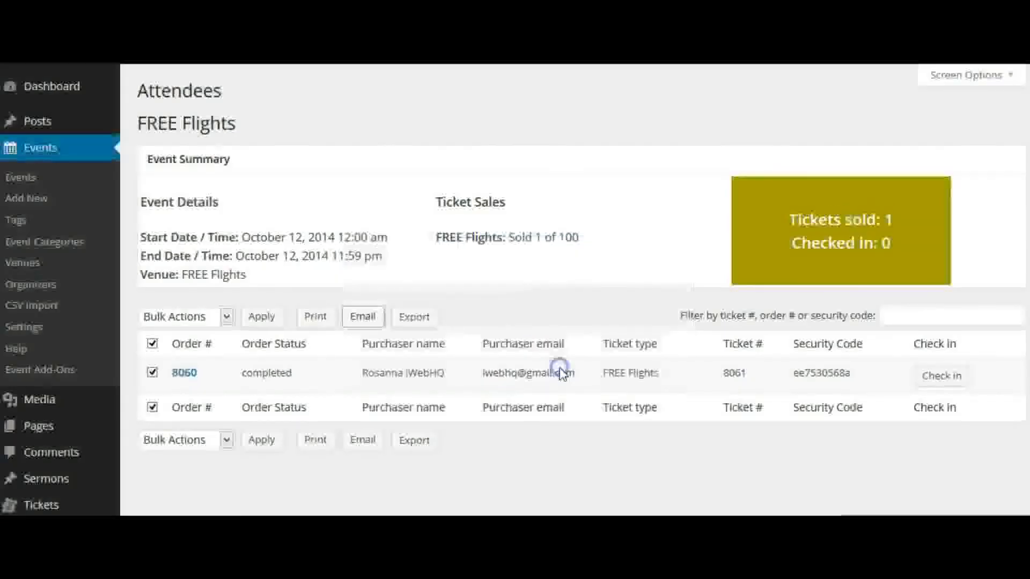